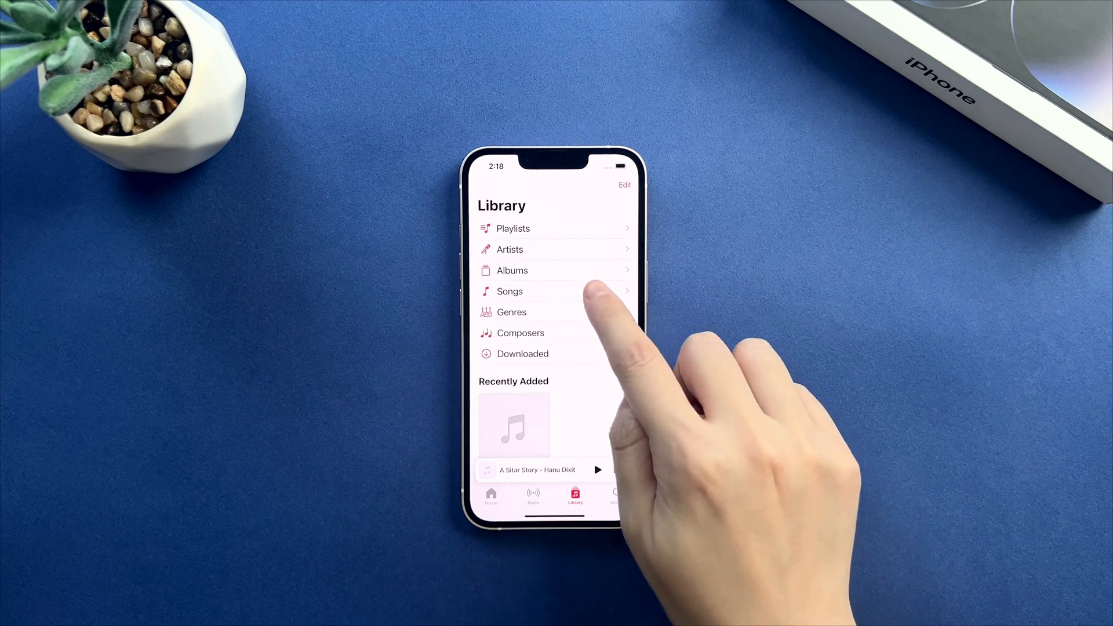
# Play BoogieBounce - Drew Banga from the Songs library and bring up its Now Playing screen
pyautogui.click(510, 291)
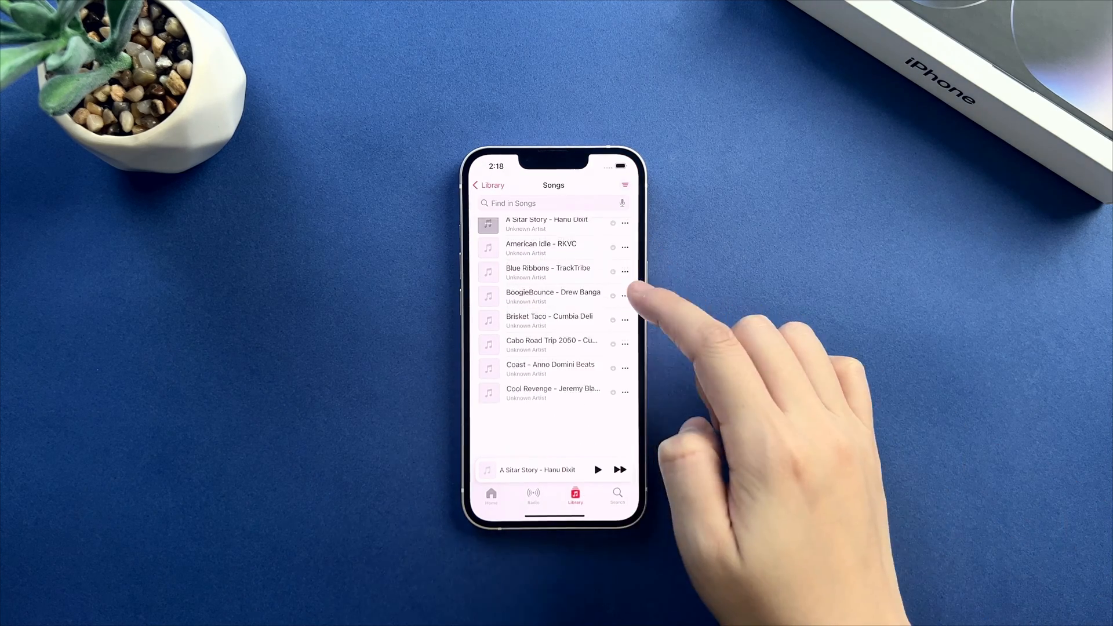
pyautogui.scroll(-3)
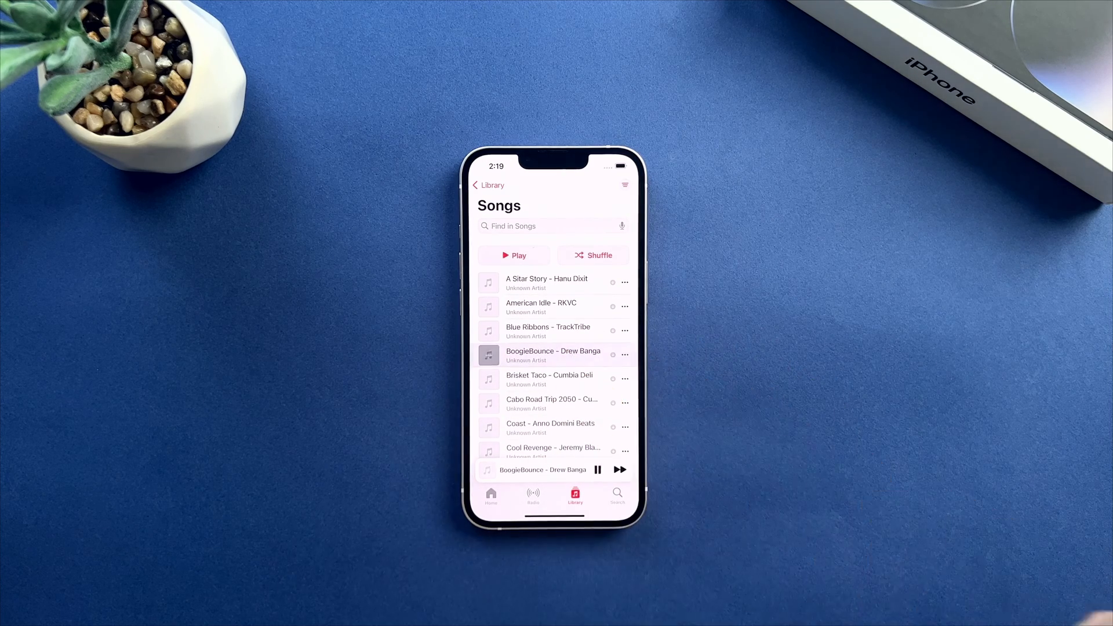
pyautogui.click(536, 468)
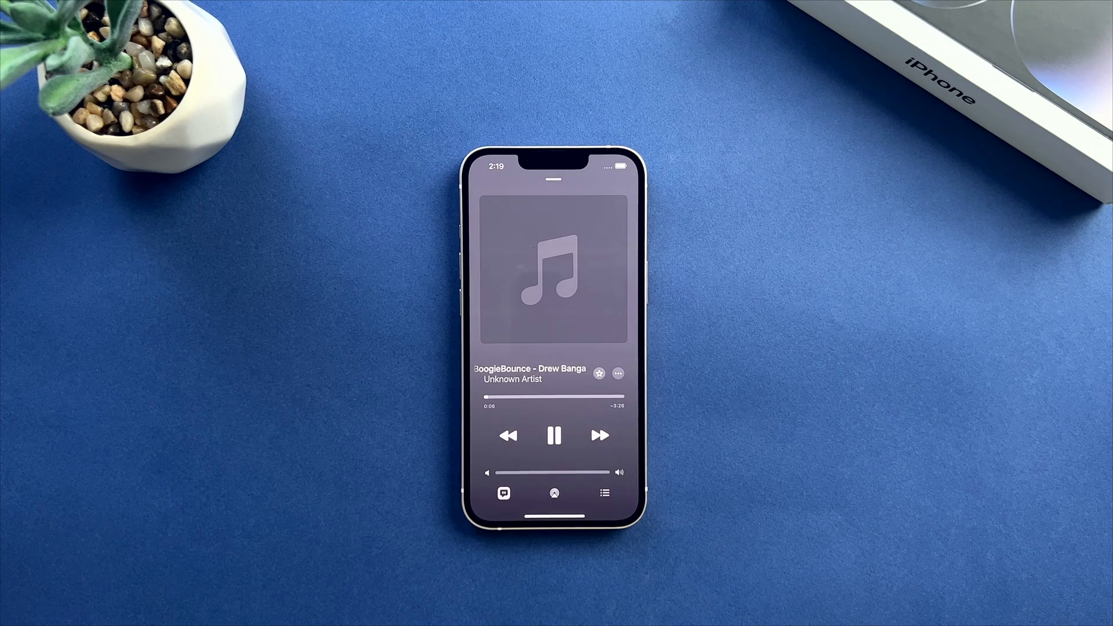
pyautogui.click(604, 493)
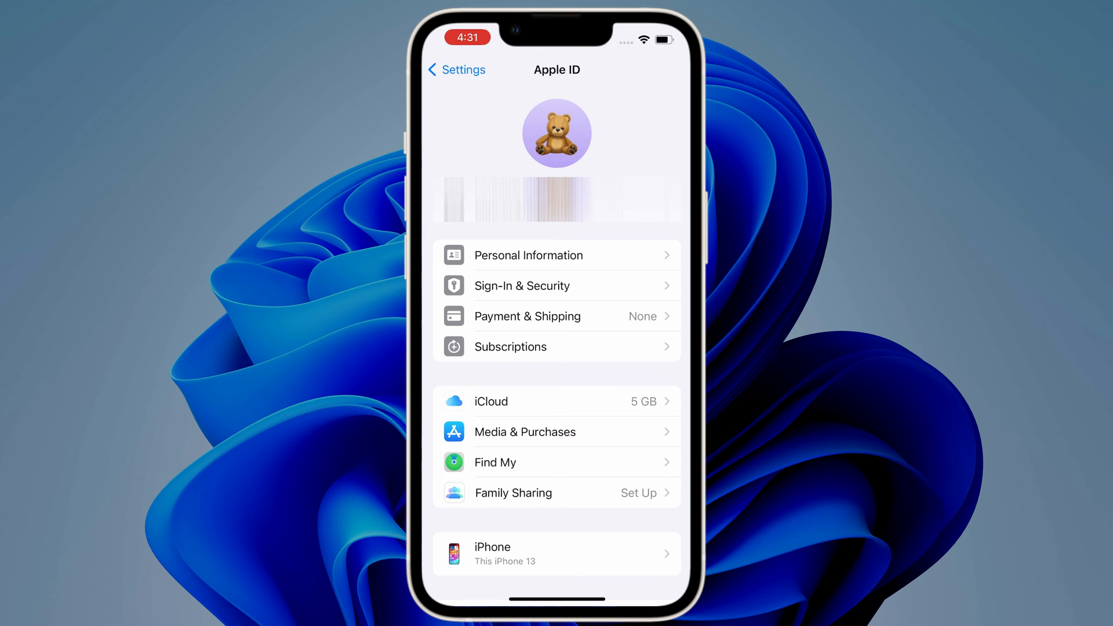
# Go into the Apple ID's iCloud settings and confirm iCloud Drive shows On
pyautogui.click(557, 401)
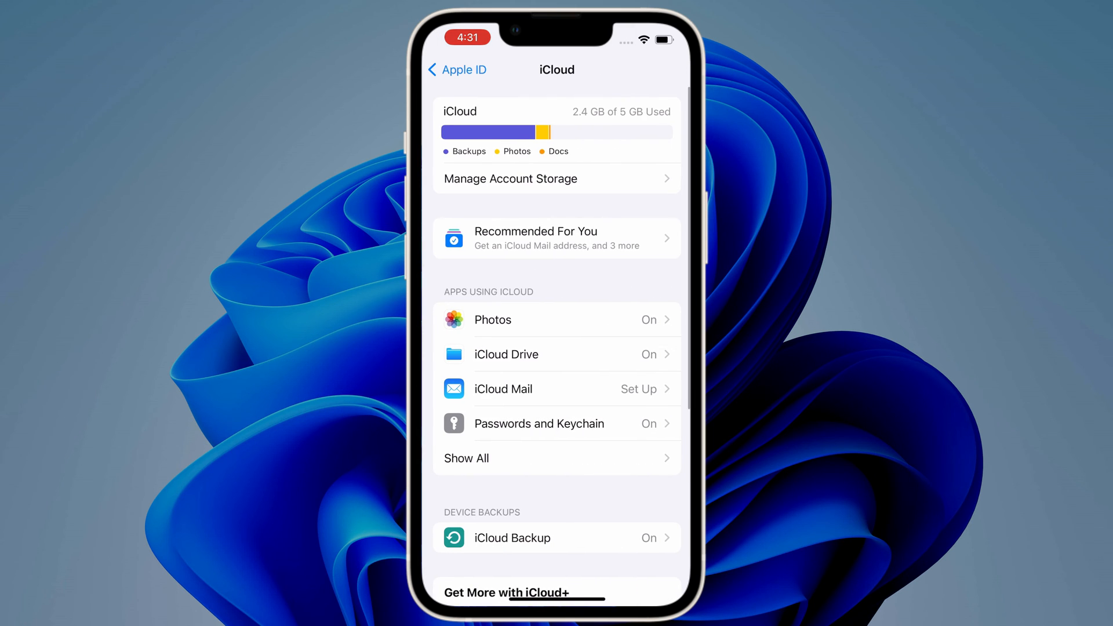
pyautogui.click(505, 355)
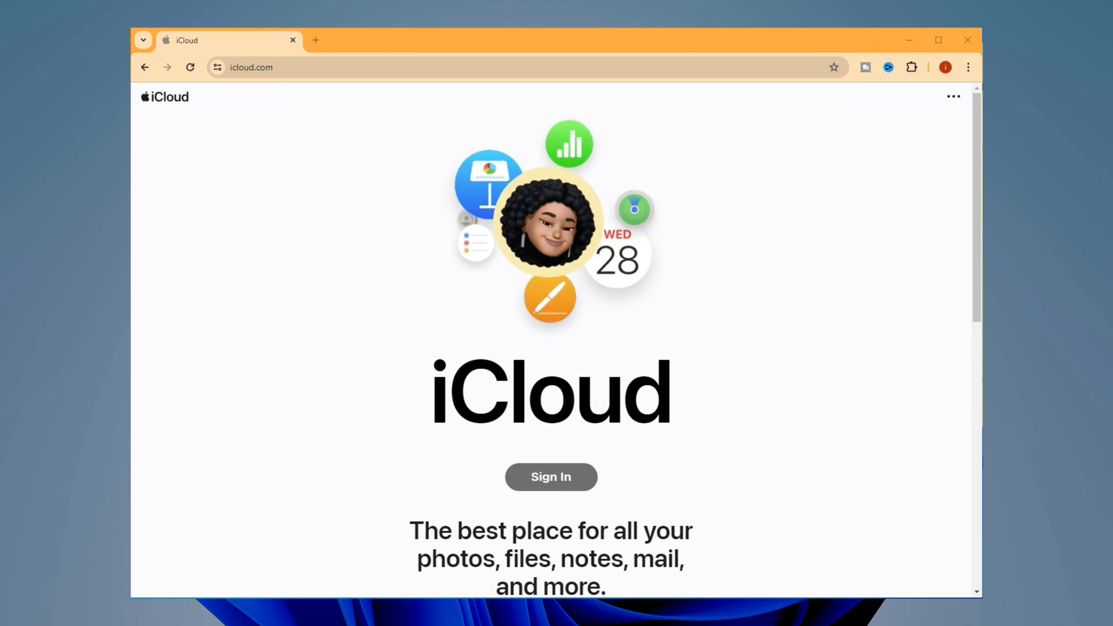
# Sign in on icloud.com with the Apple ID to reach the iCloud Drive web app
pyautogui.click(551, 477)
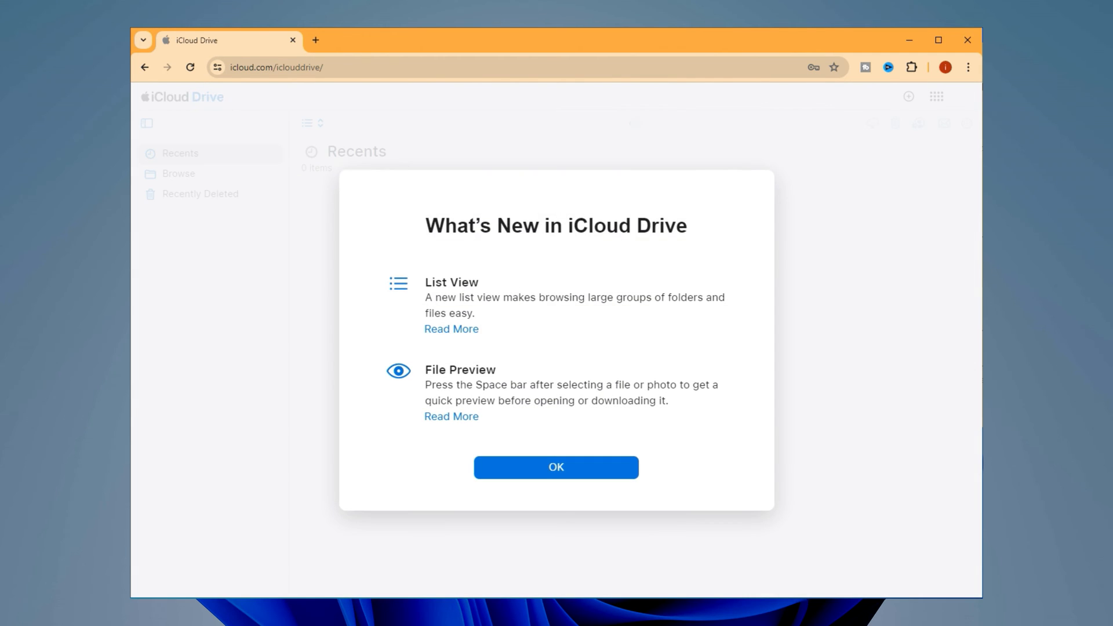
# Dismiss the What's New notice and upload the four MP3s from the computer's Songs folder to iCloud Drive
pyautogui.click(557, 468)
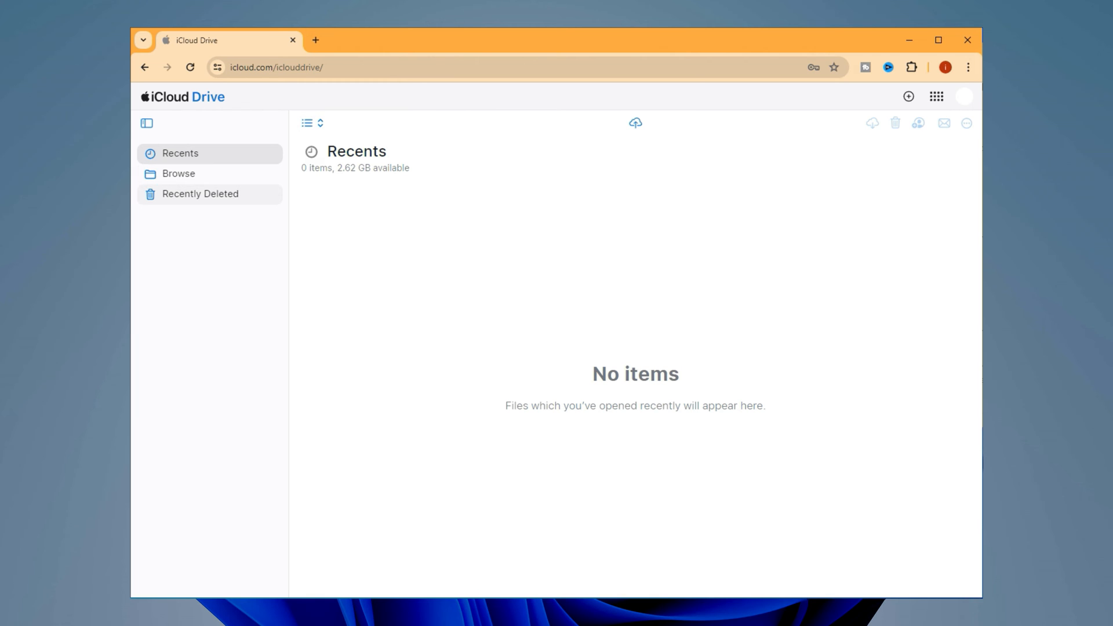
pyautogui.click(178, 174)
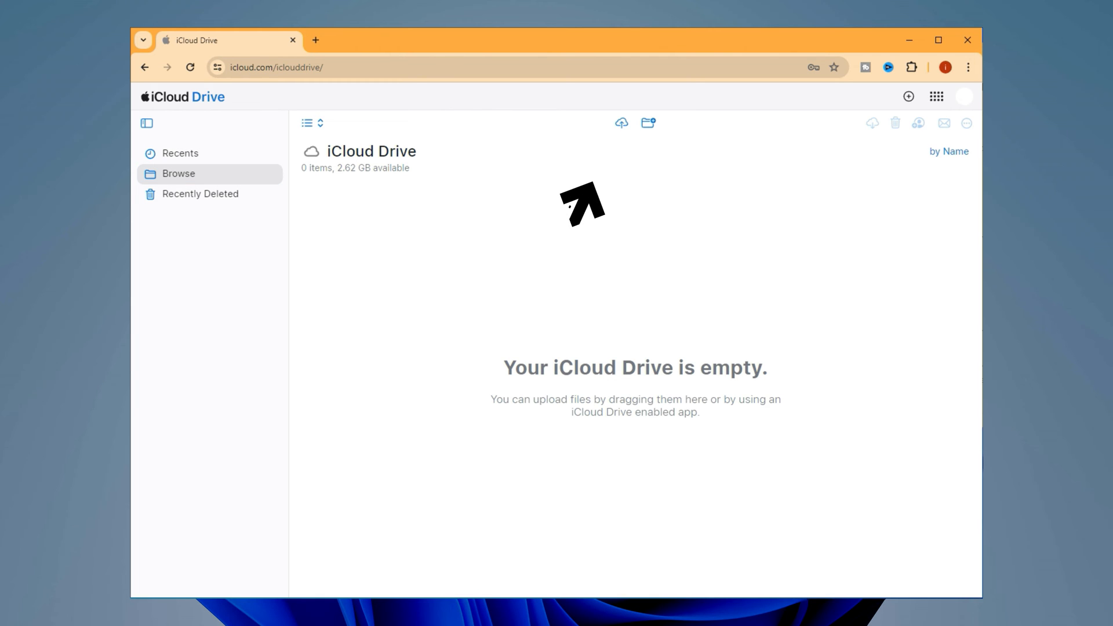
pyautogui.moveTo(621, 122)
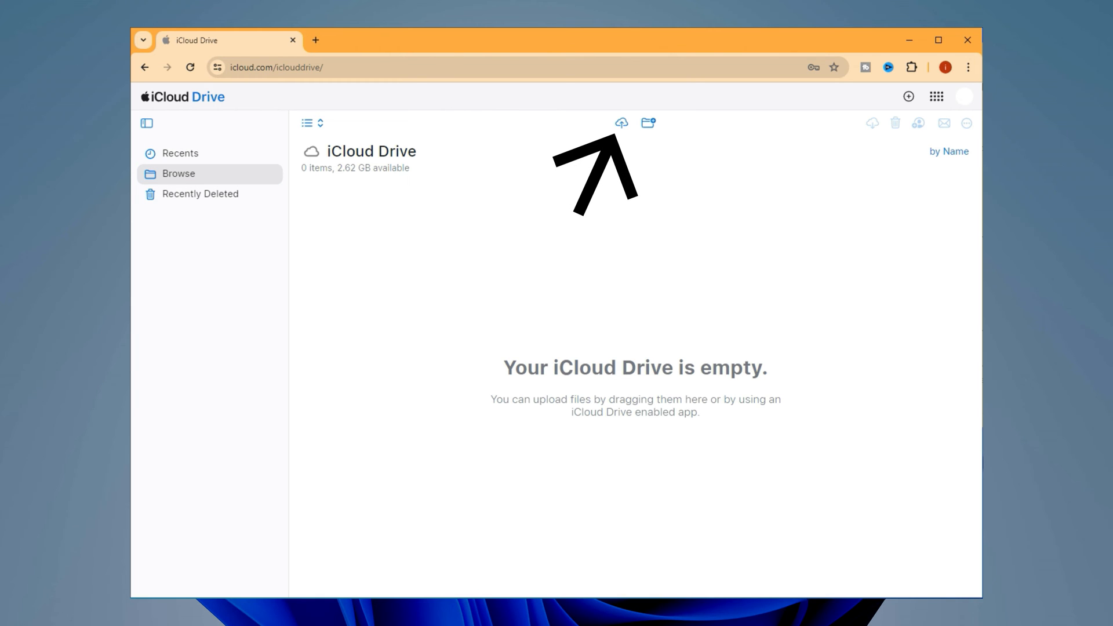
pyautogui.moveTo(622, 122)
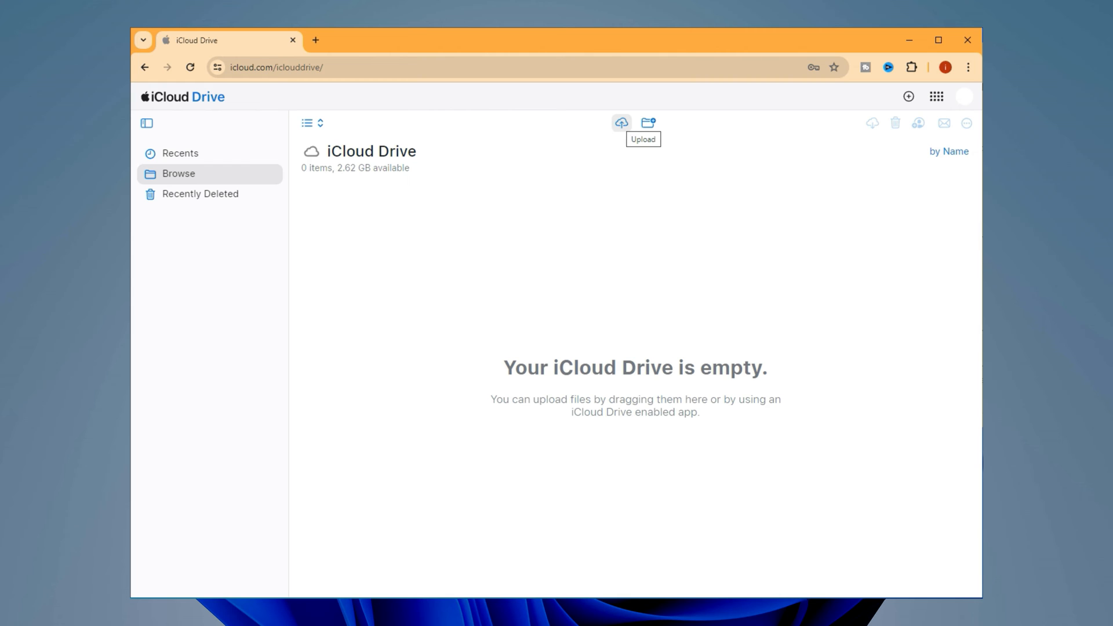
pyautogui.click(621, 123)
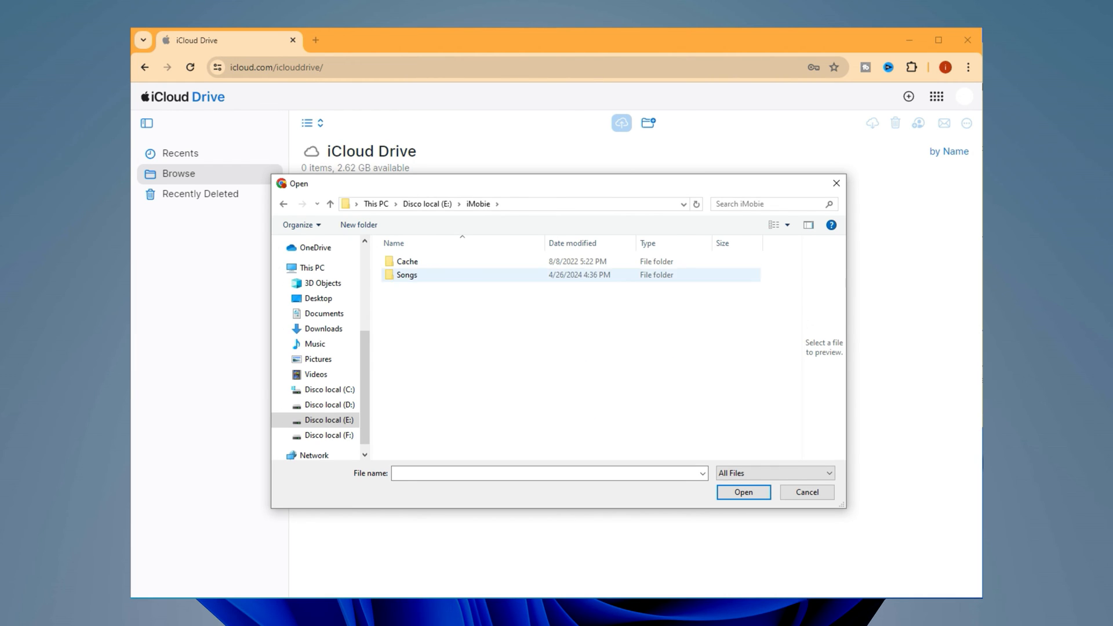
pyautogui.doubleClick(407, 275)
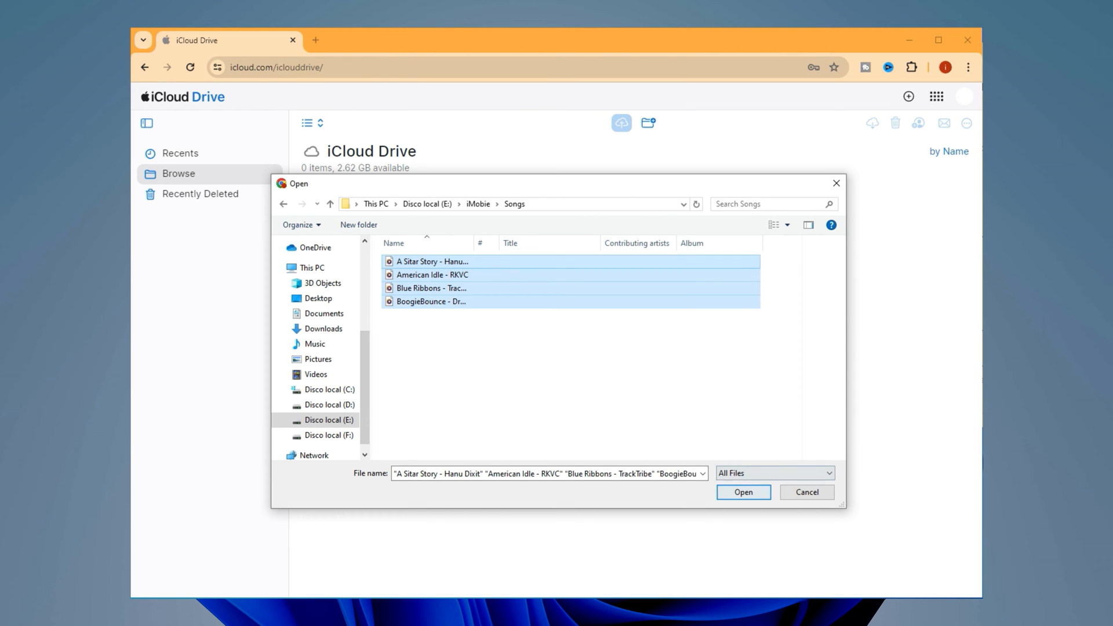
pyautogui.click(743, 492)
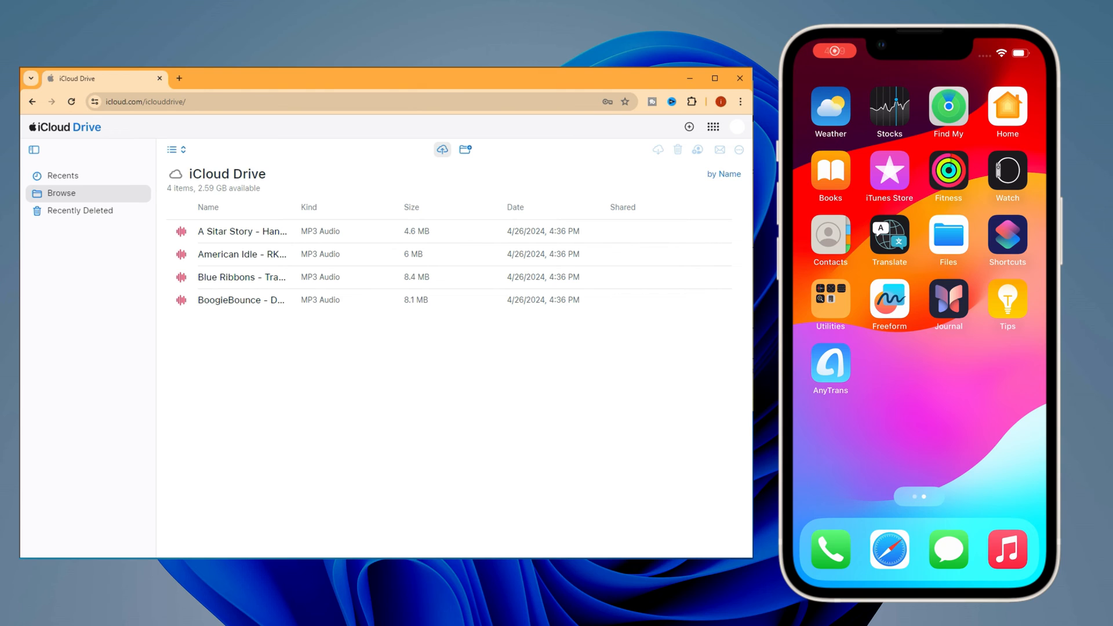
# Launch Files, accept the welcome screen, and play BoogieBounce - Drew Banga from Recents
pyautogui.click(948, 235)
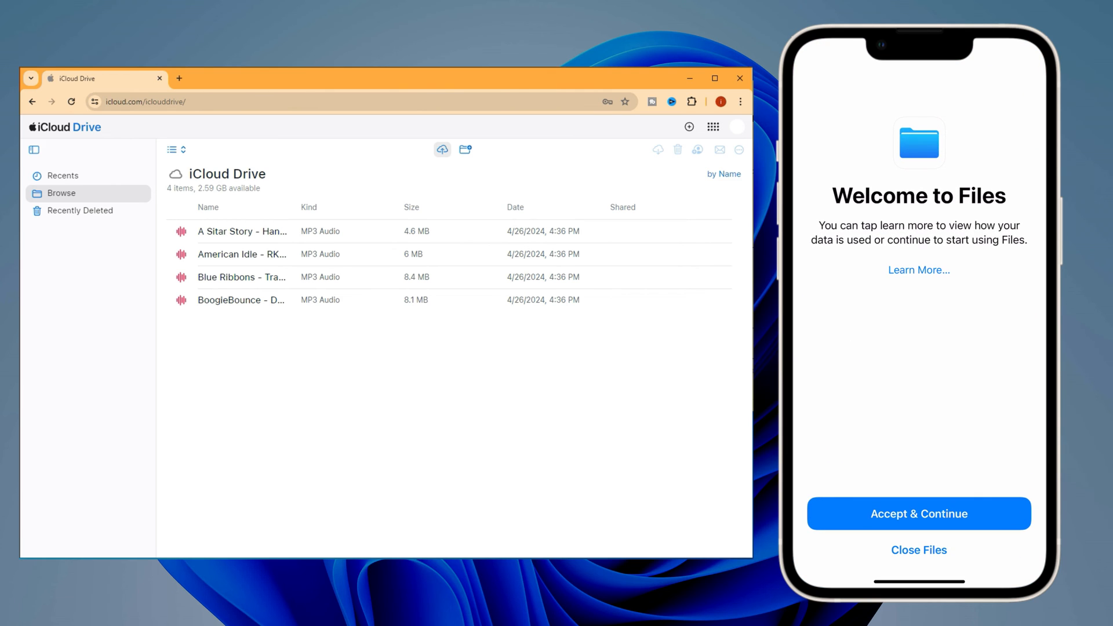
pyautogui.click(919, 514)
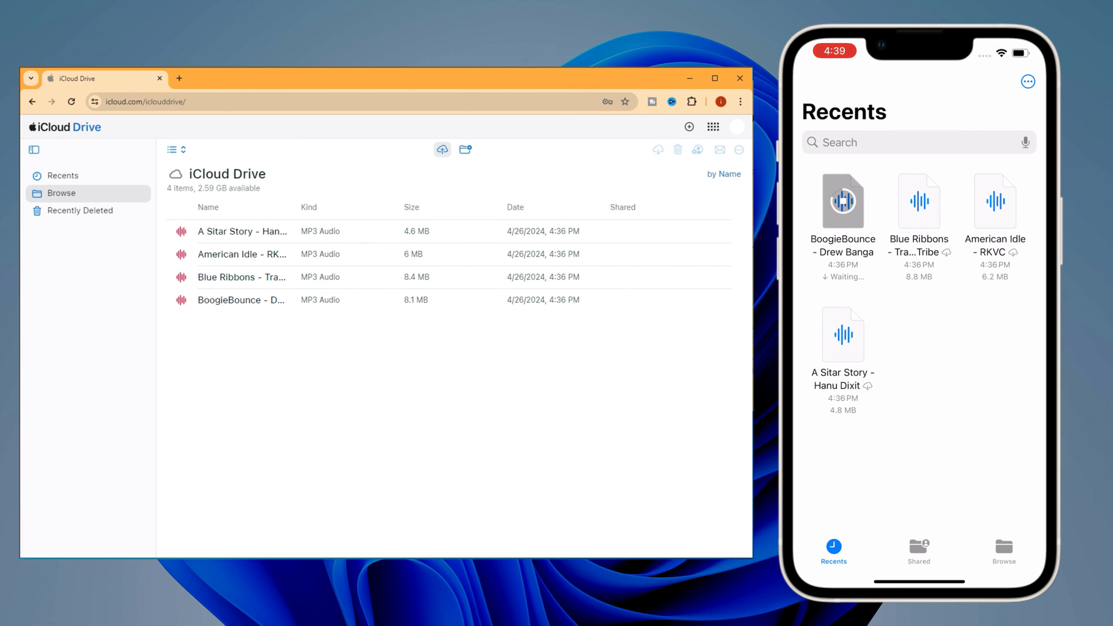
pyautogui.click(842, 201)
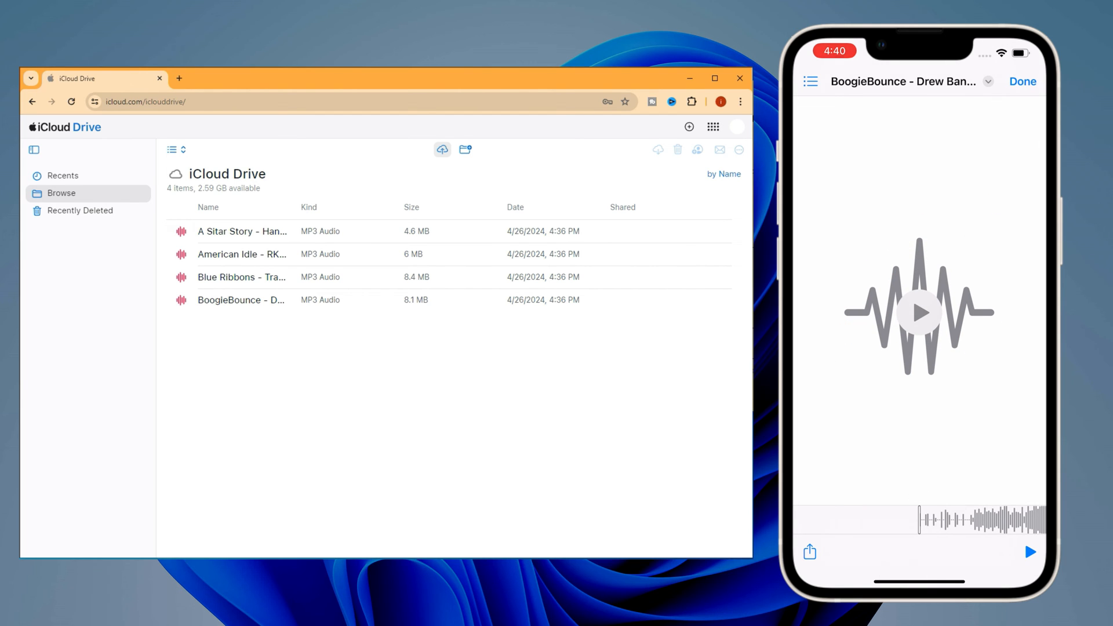
pyautogui.click(919, 313)
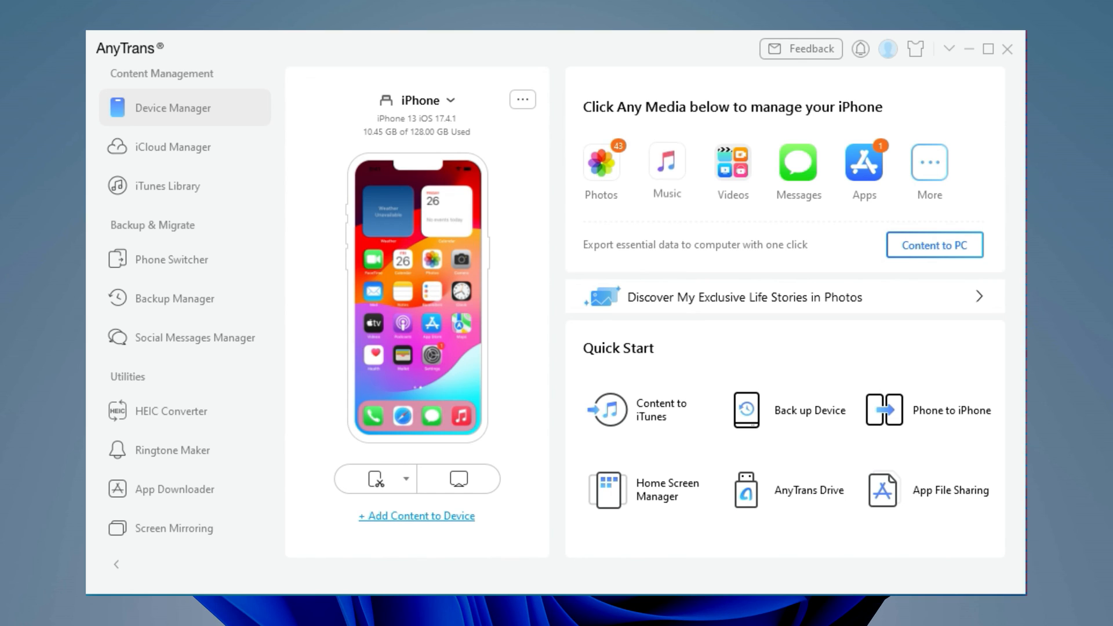
# From the iPhone's Music list, import all eight songs in the computer's Songs folder via Import File
pyautogui.click(667, 164)
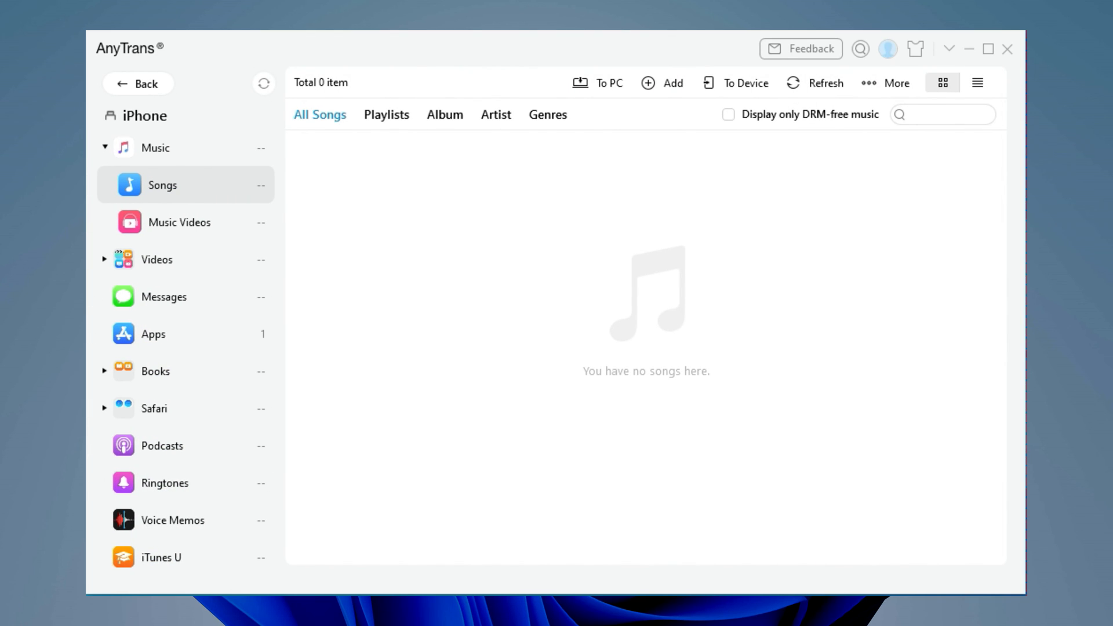
pyautogui.click(664, 83)
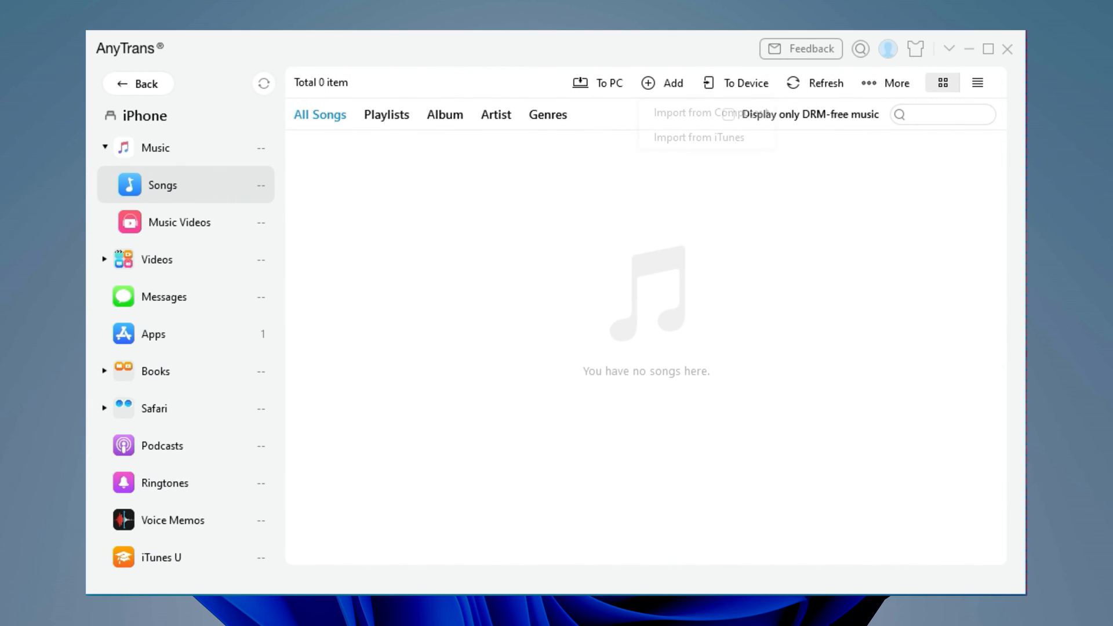
pyautogui.moveTo(708, 112)
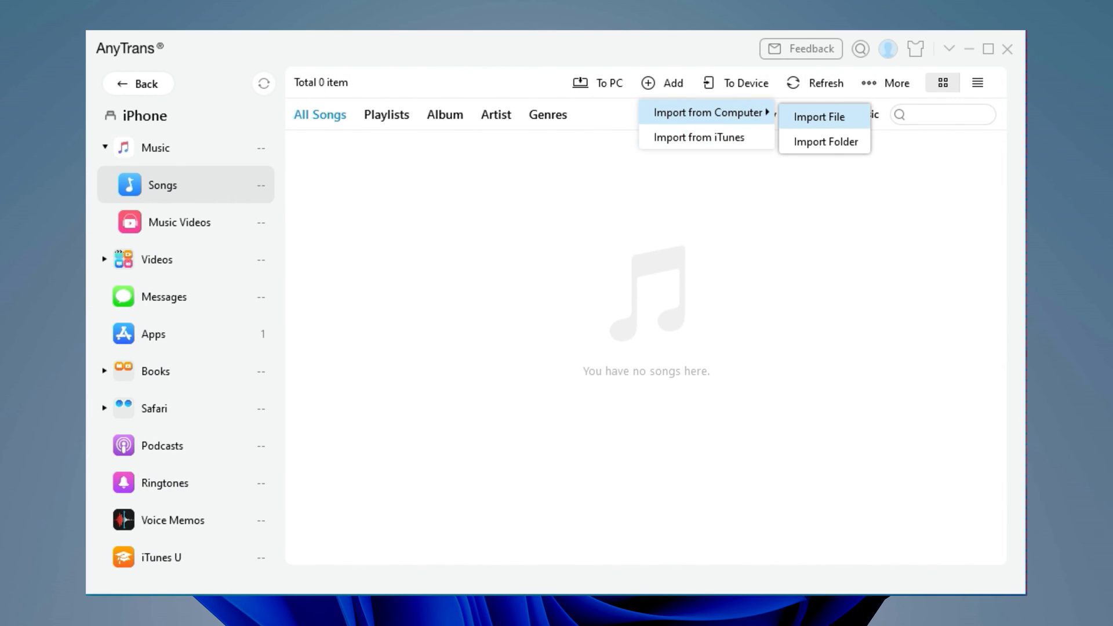
pyautogui.click(819, 116)
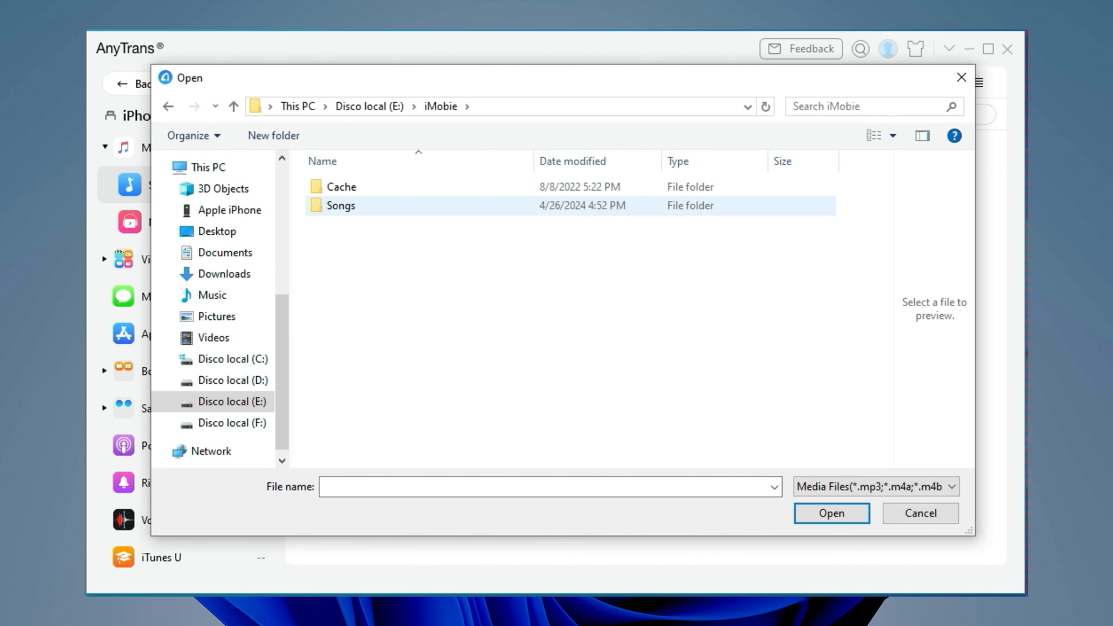
pyautogui.doubleClick(341, 206)
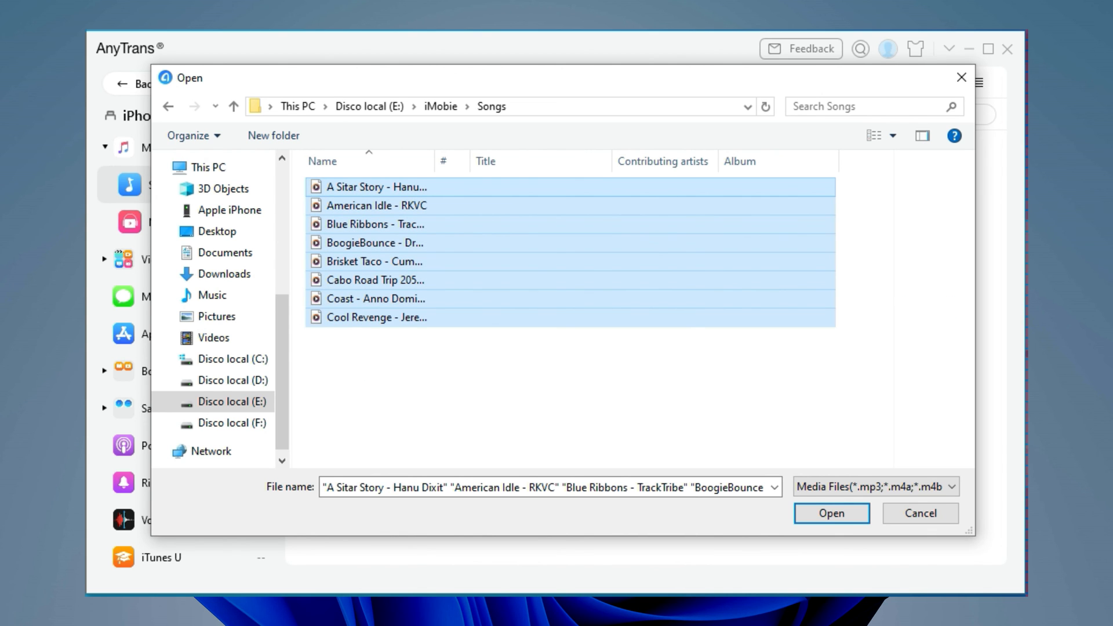
pyautogui.click(832, 514)
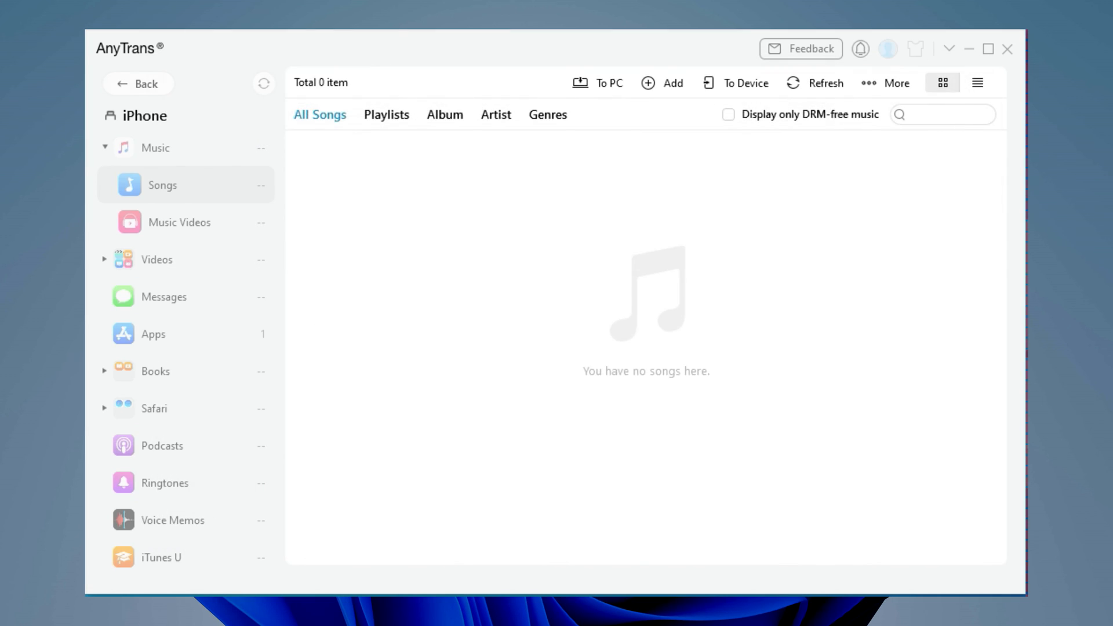